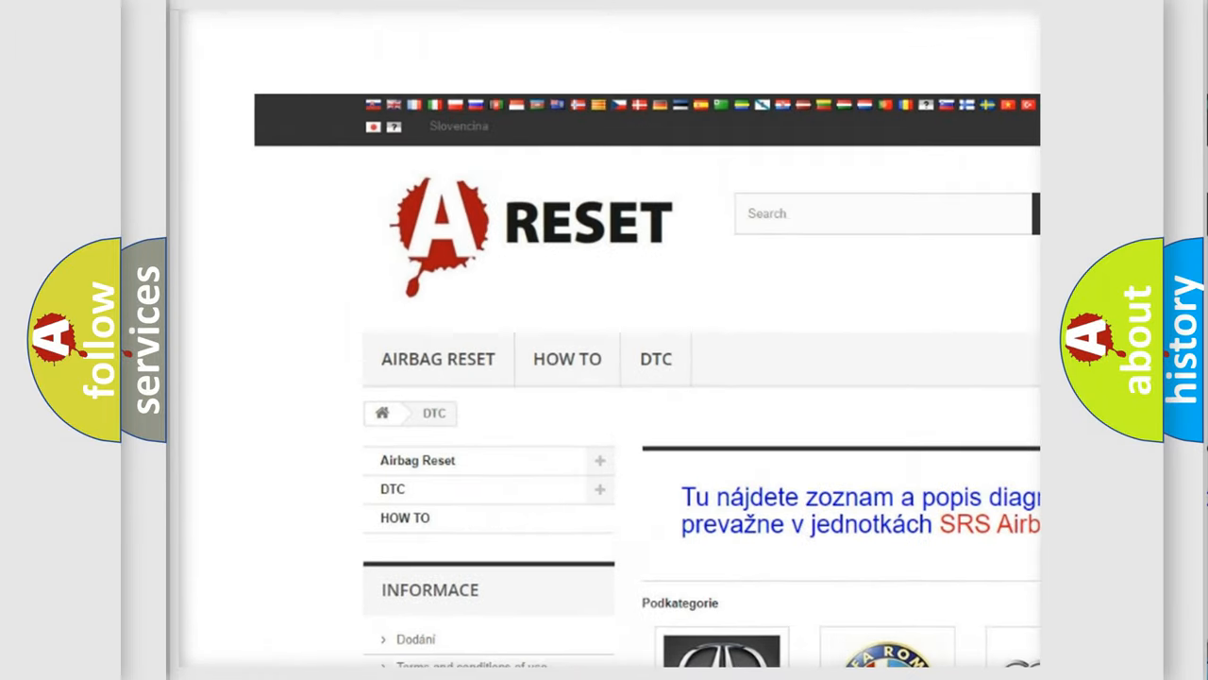
Step: Find the LINCOLN tile in the DTC brand grid and browse its trouble code list
{"action": "scroll", "scroll_direction": "down", "scroll_amount": 3}
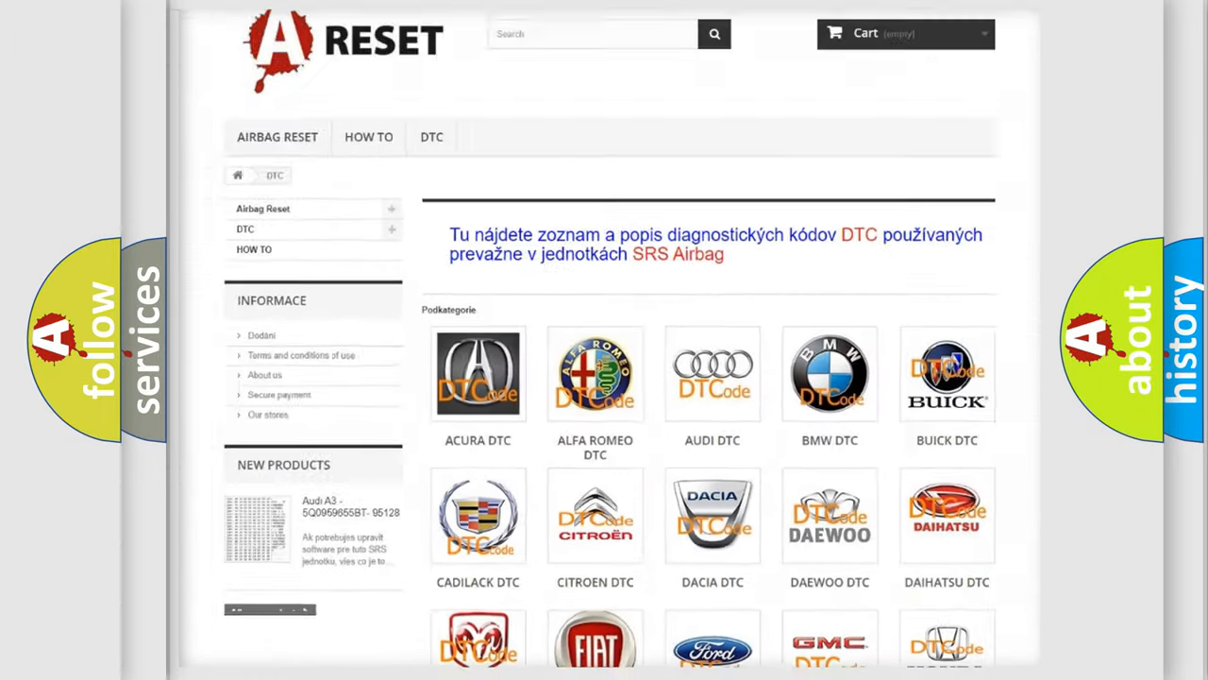
{"action": "scroll", "scroll_direction": "down", "scroll_amount": 3}
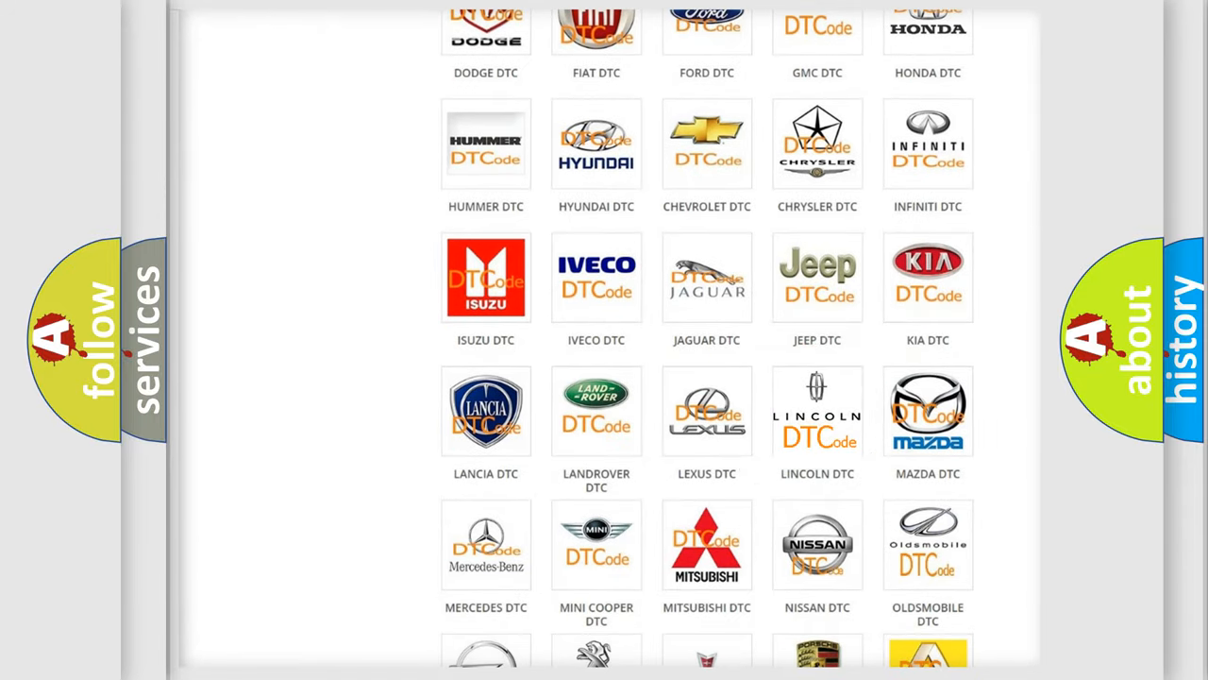
{"action": "left_click", "coordinate": [817, 410]}
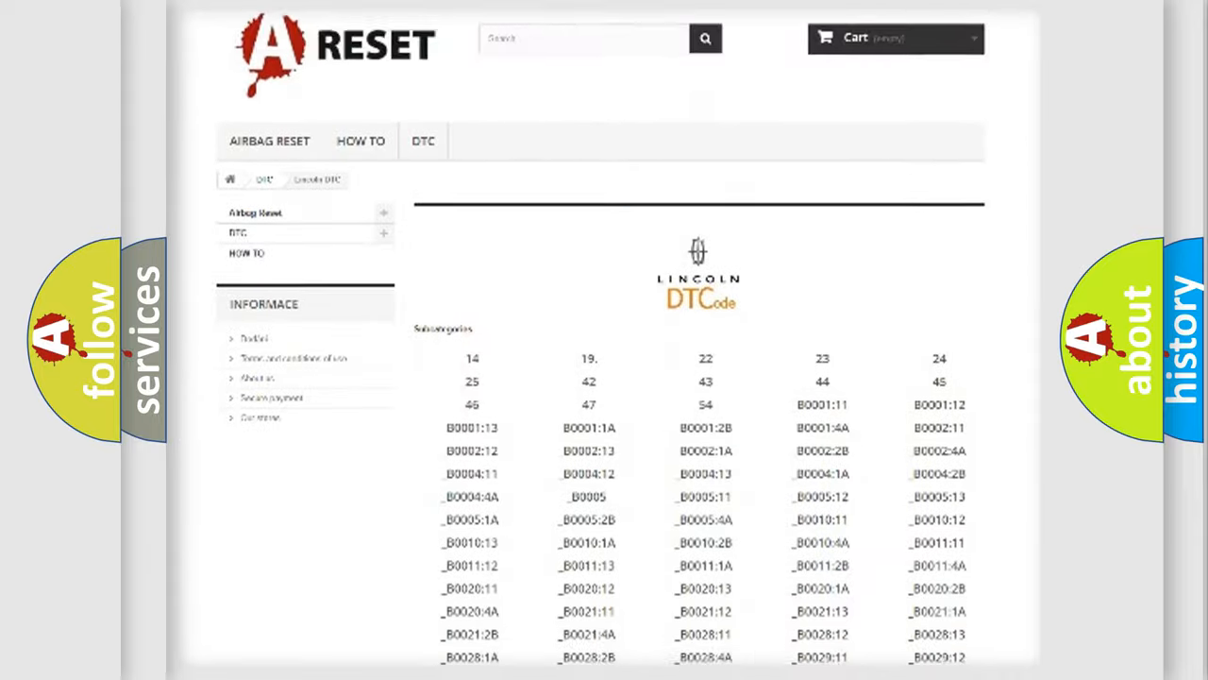
{"action": "scroll", "scroll_direction": "down", "scroll_amount": 3}
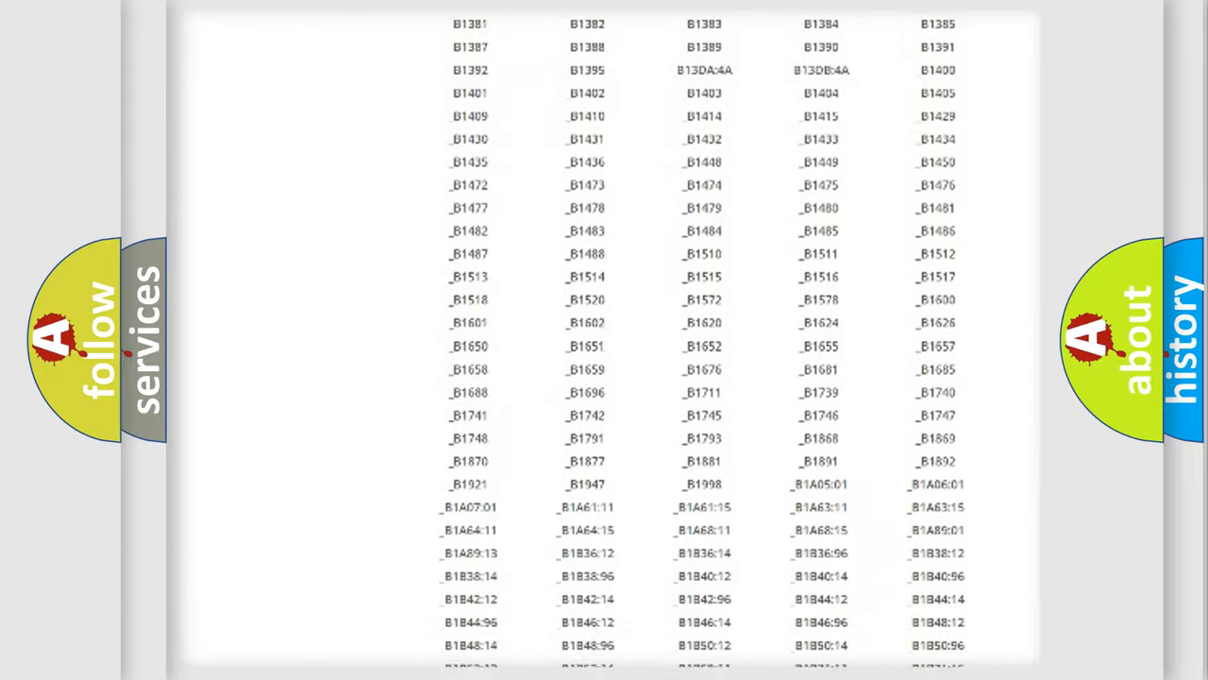